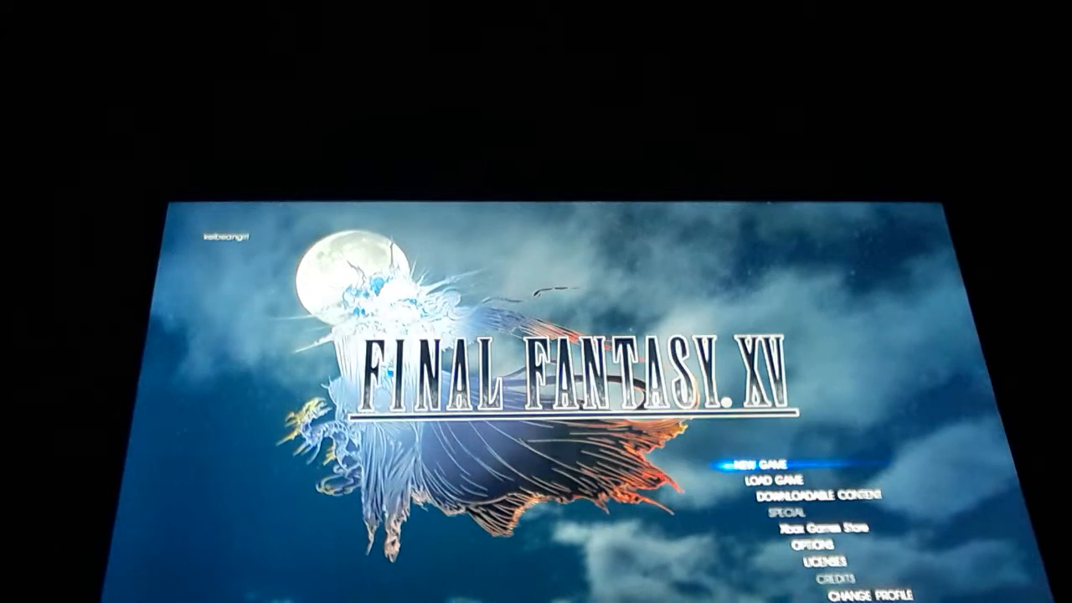
Step: Choose New Game on the title menu to bring up the difficulty selection
left_click(761, 463)
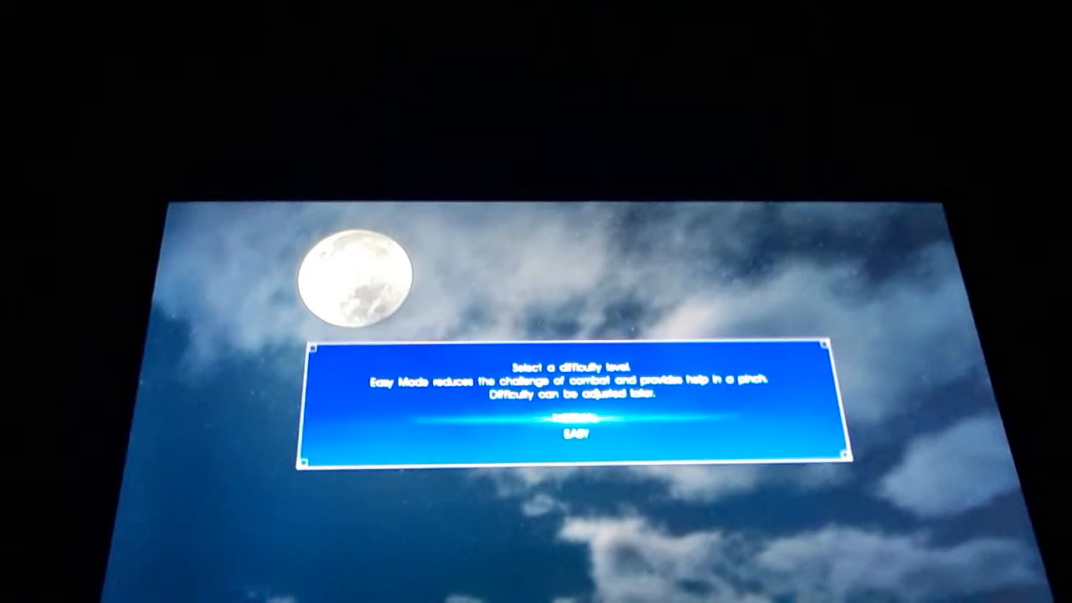